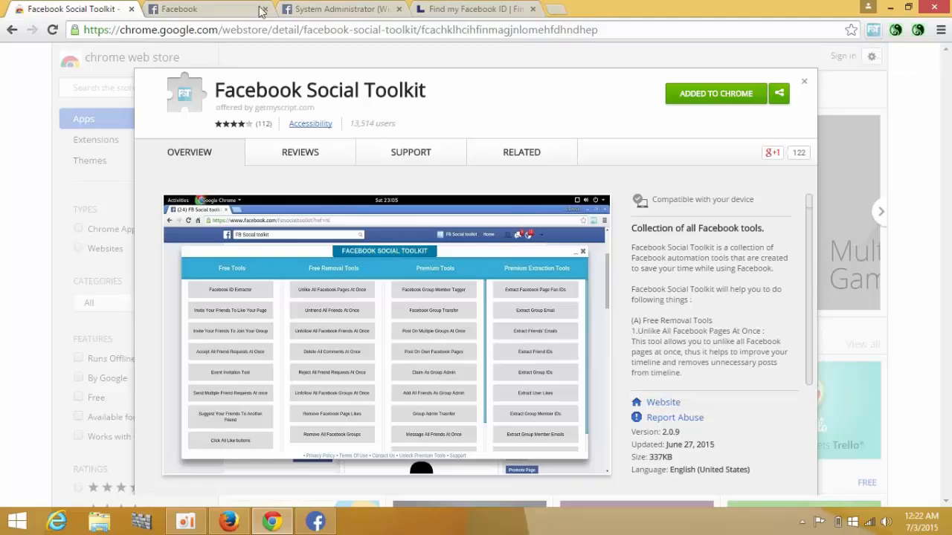
# Go from the Facebook news feed to the System Administrator group page.
pyautogui.click(200, 9)
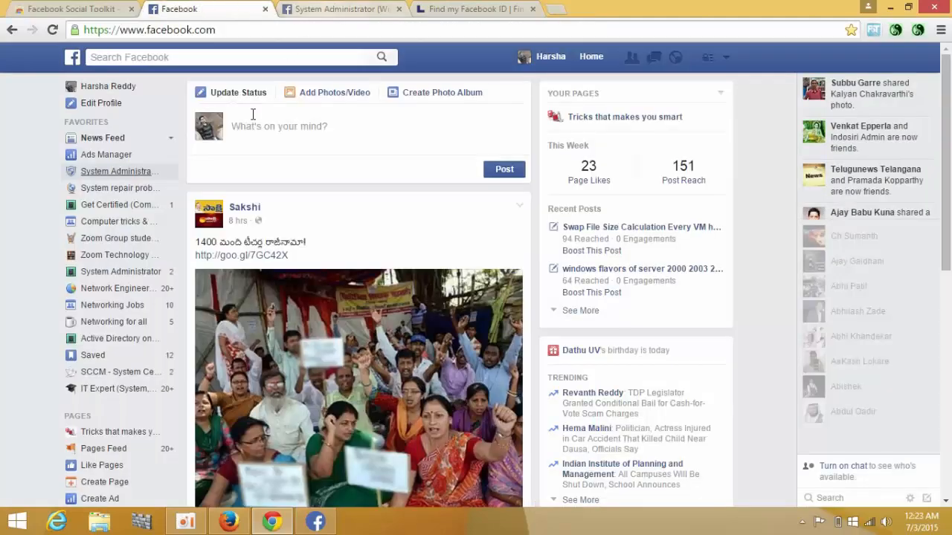
pyautogui.click(338, 8)
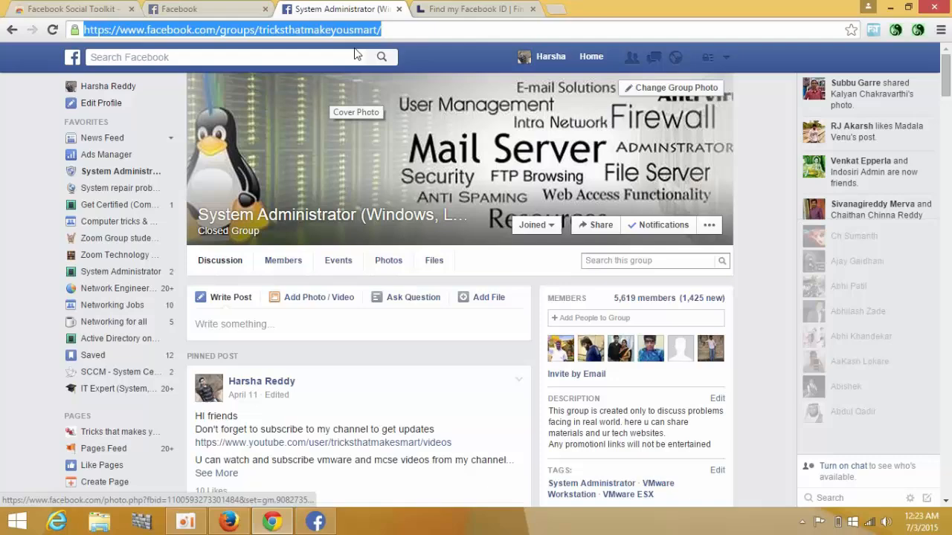
# Look up the tricksthatmakeyousmart group URL on Lookup-ID.com and copy its numeric ID.
pyautogui.click(475, 9)
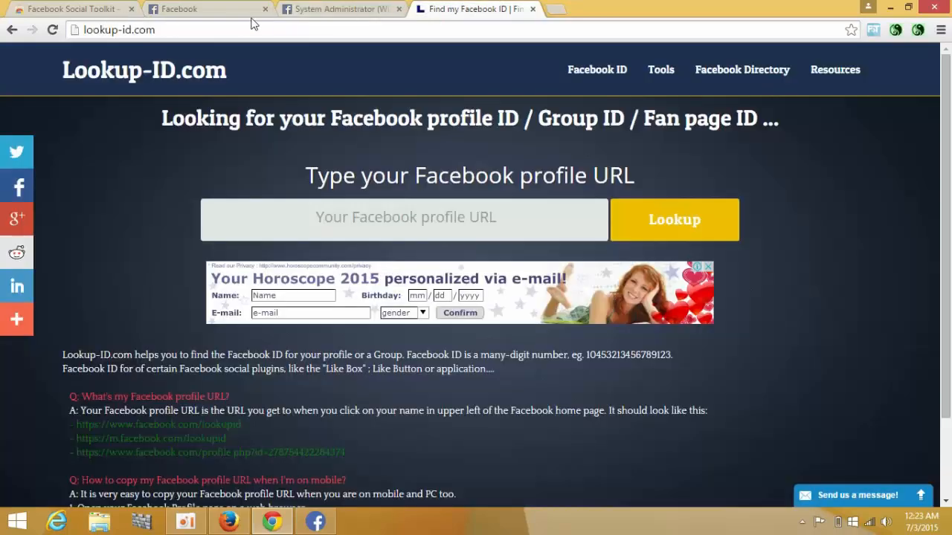
pyautogui.write('https://www.facebook.com/groups/tricksthatmakeyousmart/')
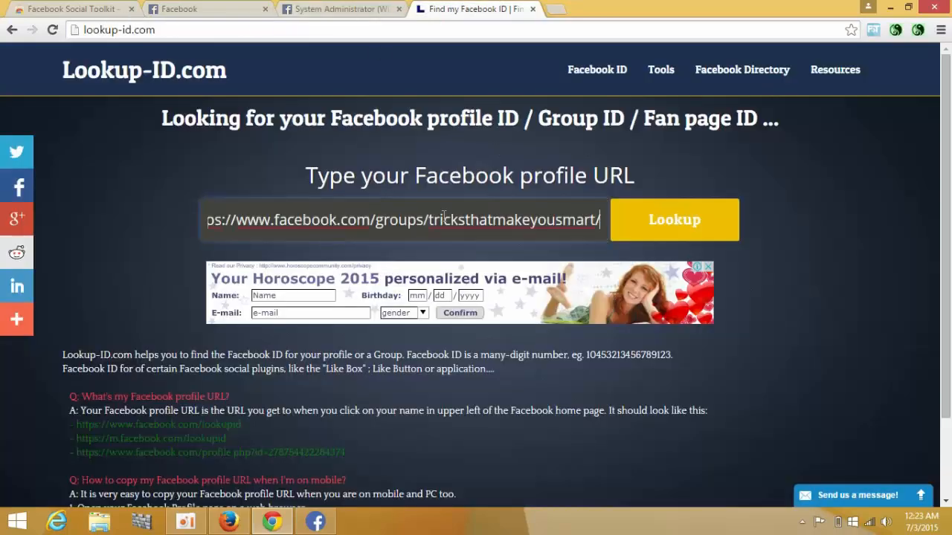
pyautogui.click(674, 219)
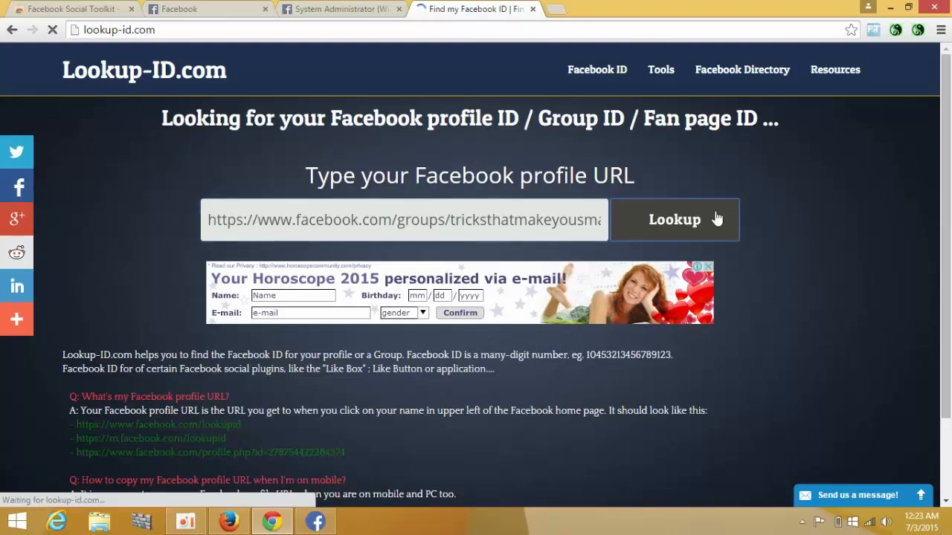
pyautogui.click(673, 219)
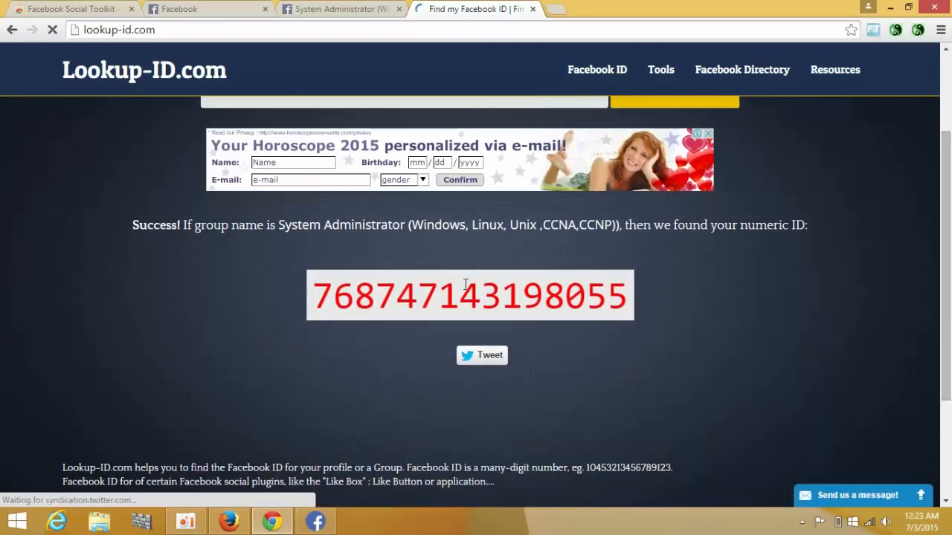
pyautogui.tripleClick(469, 295)
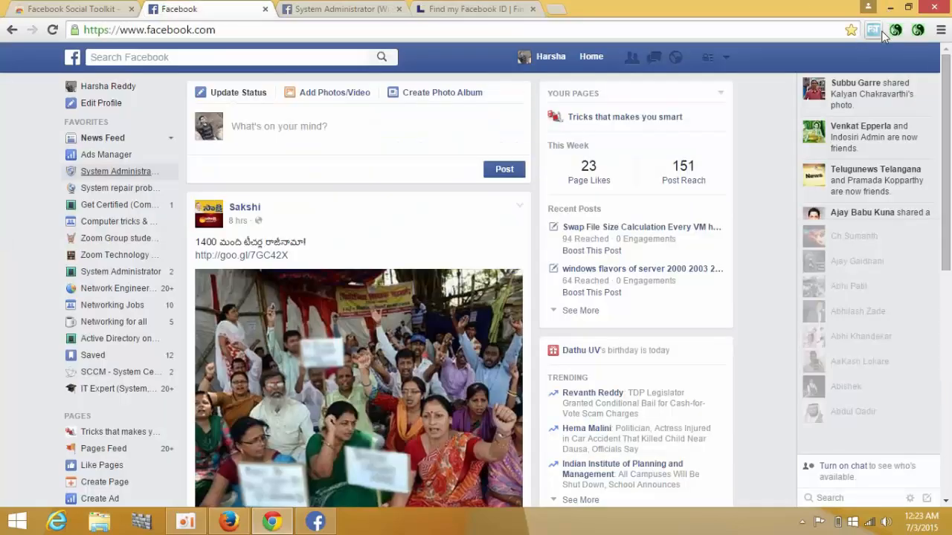
pyautogui.click(870, 29)
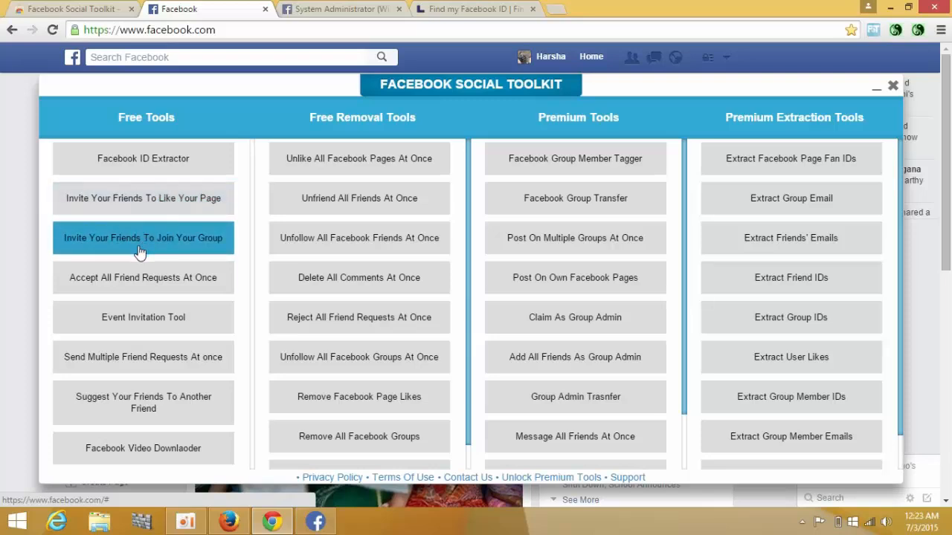
pyautogui.click(143, 238)
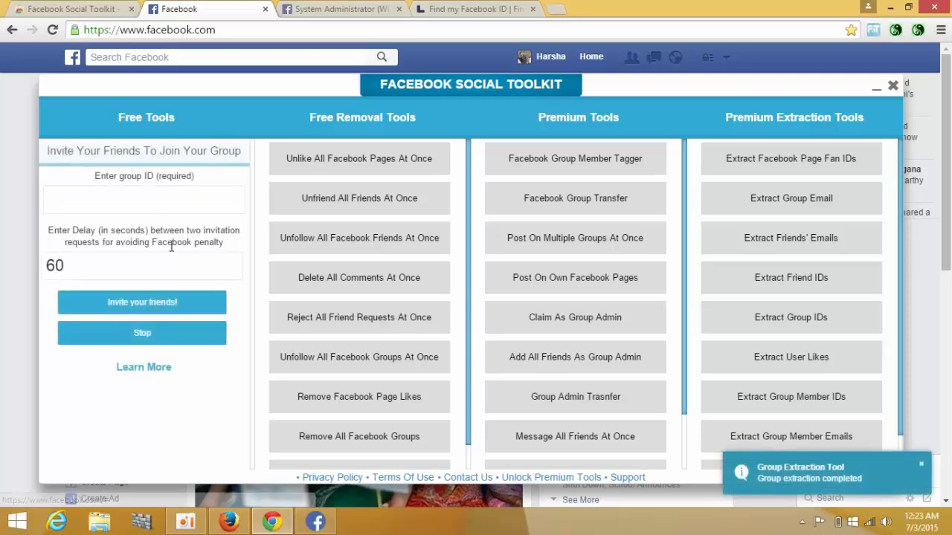
pyautogui.write('768747143198055')
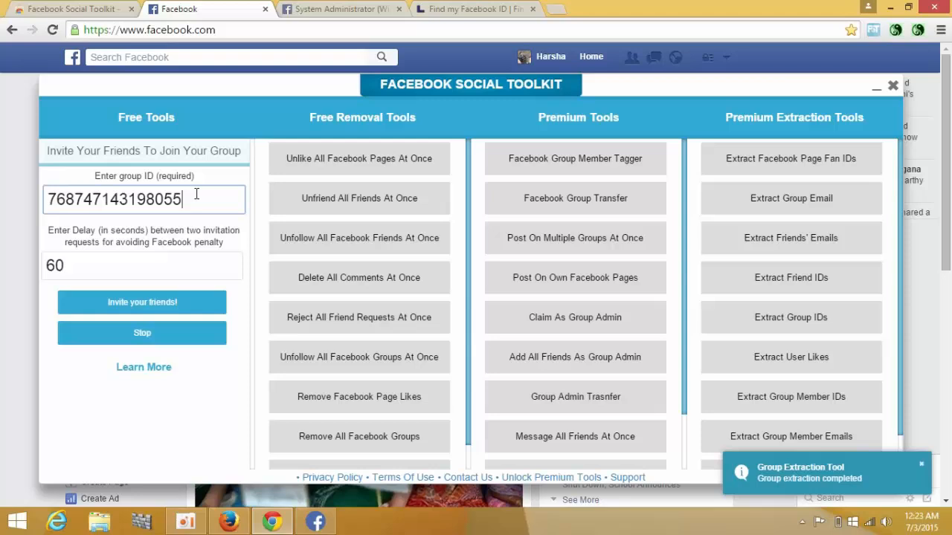
pyautogui.write('1')
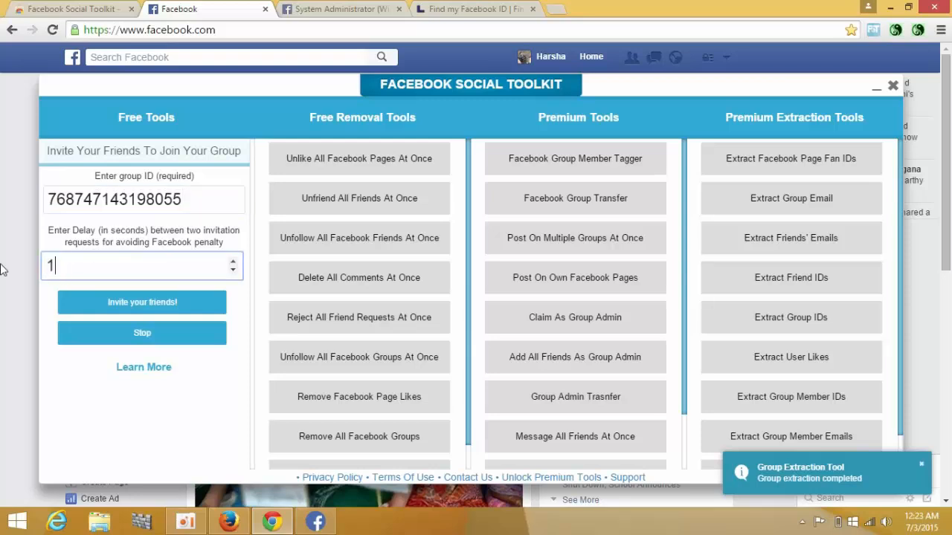
pyautogui.click(142, 302)
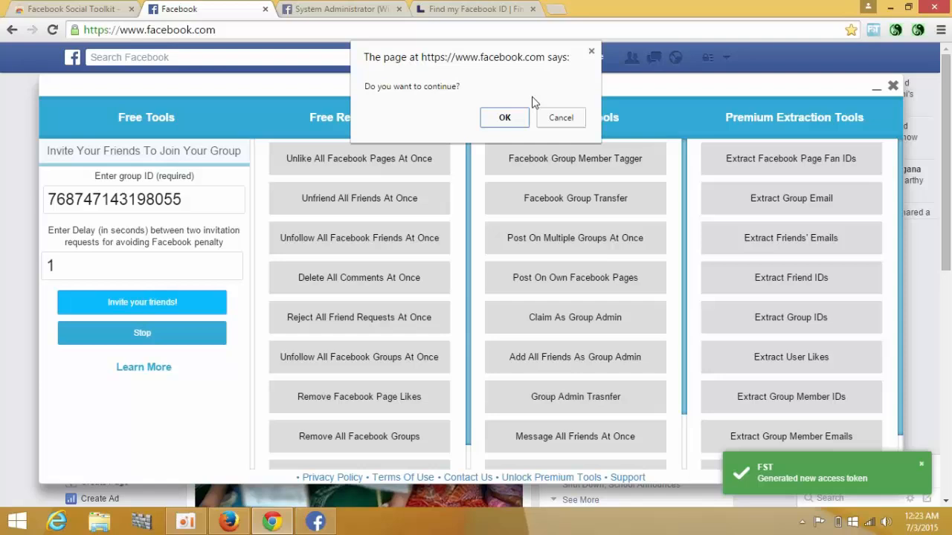
# Confirm continuing, then dismiss the friend list extraction completed alert.
pyautogui.click(504, 117)
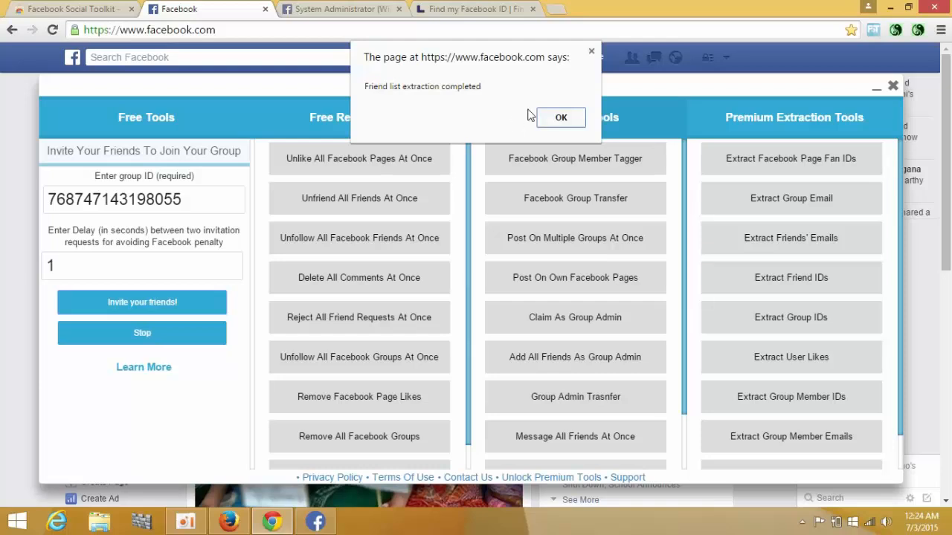
pyautogui.click(561, 118)
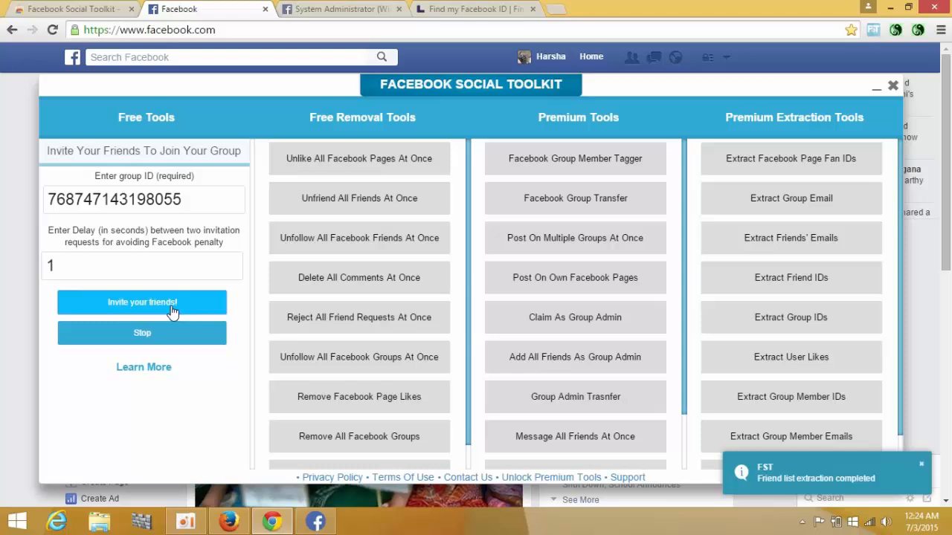
pyautogui.moveTo(498, 121)
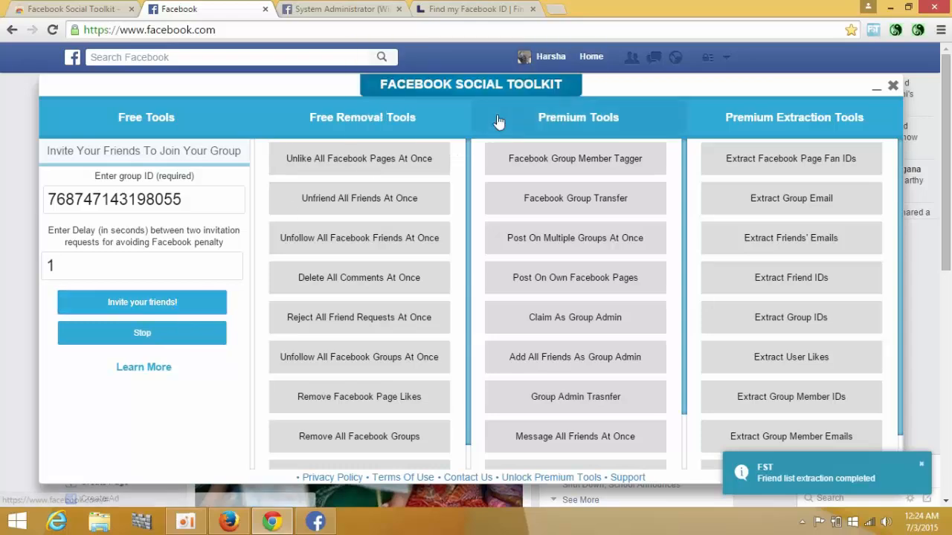